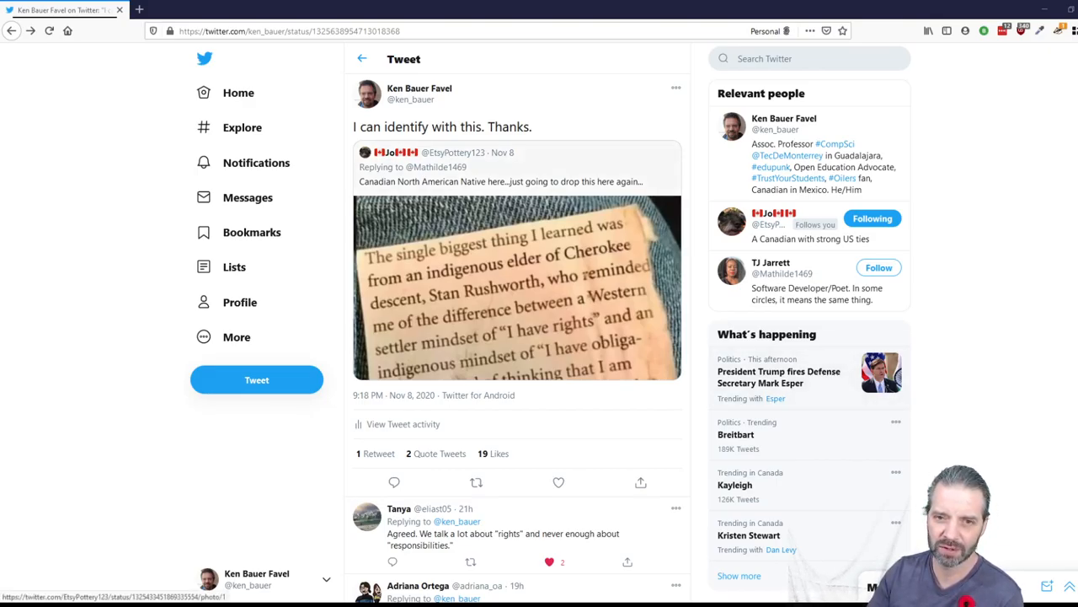
- View the quoted tweet's rights-versus-obligations photo full-size, then close it to return to Ken Bauer's tweet
left_click(516, 286)
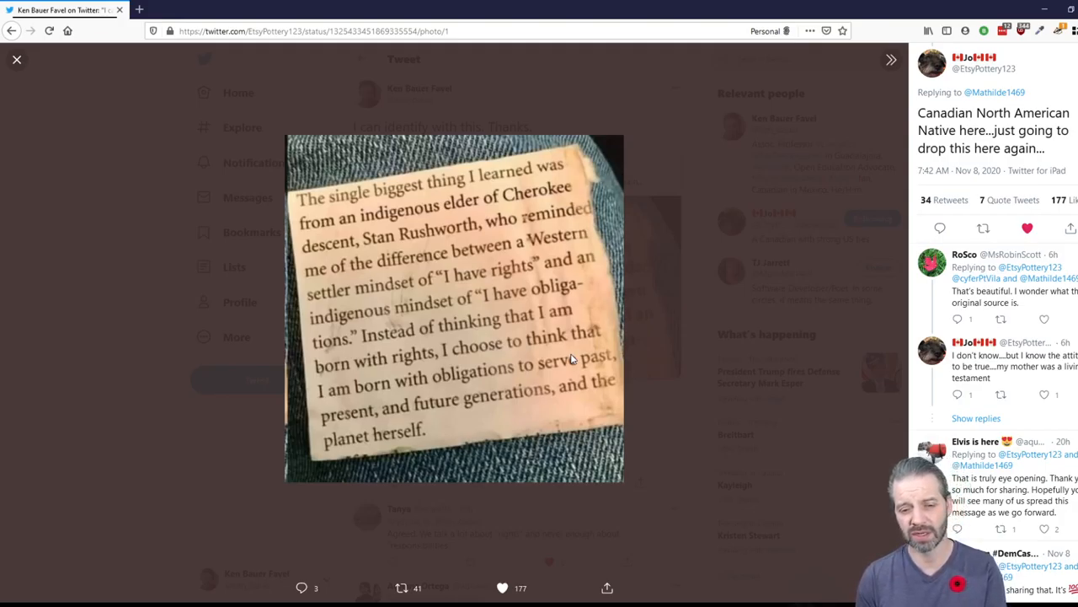
left_click(16, 59)
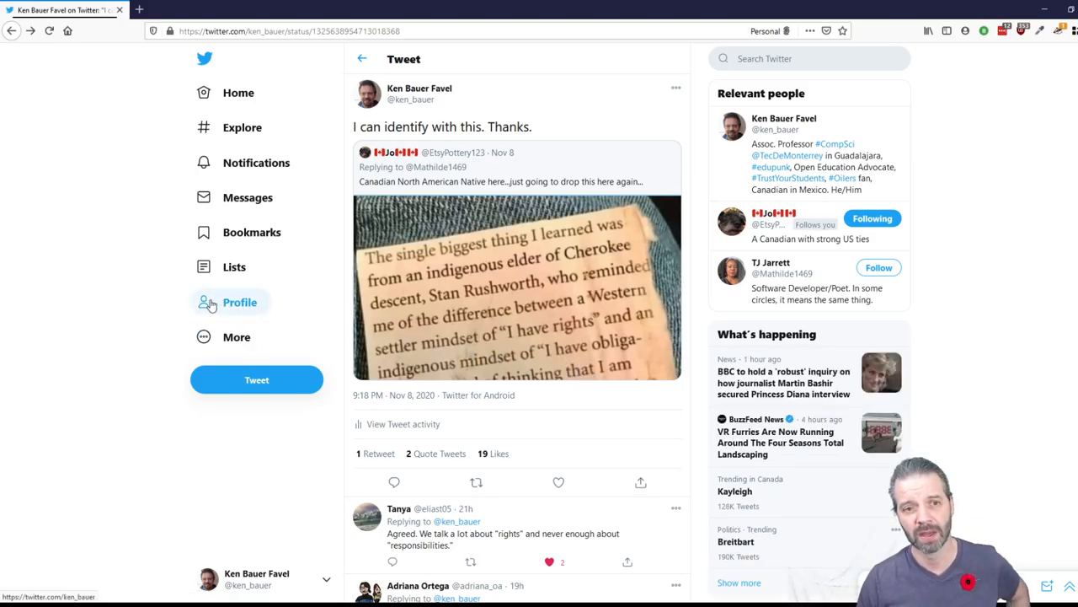
mouse_move(419, 318)
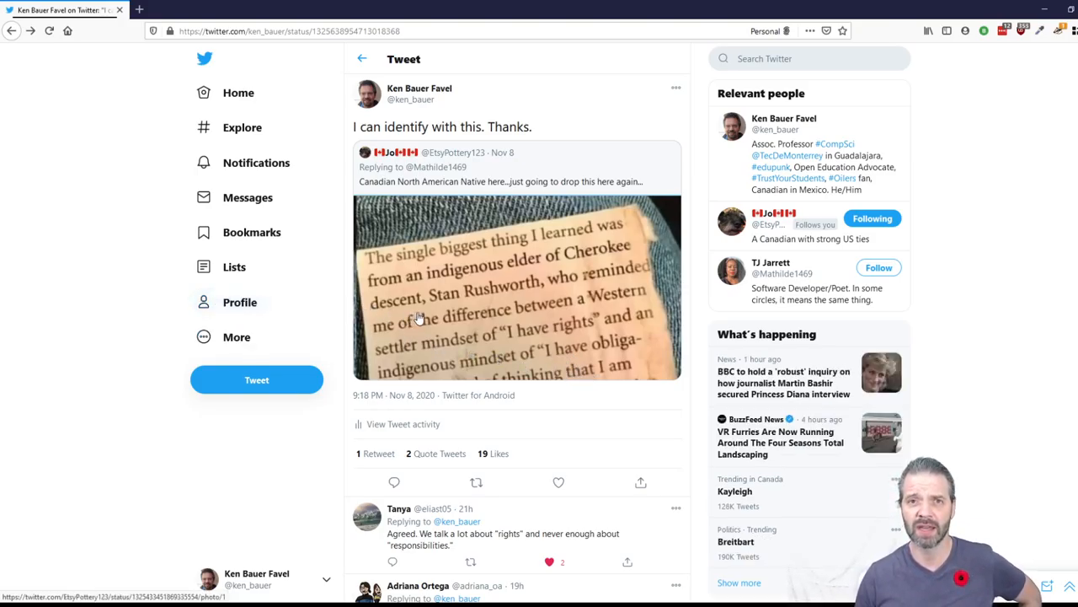